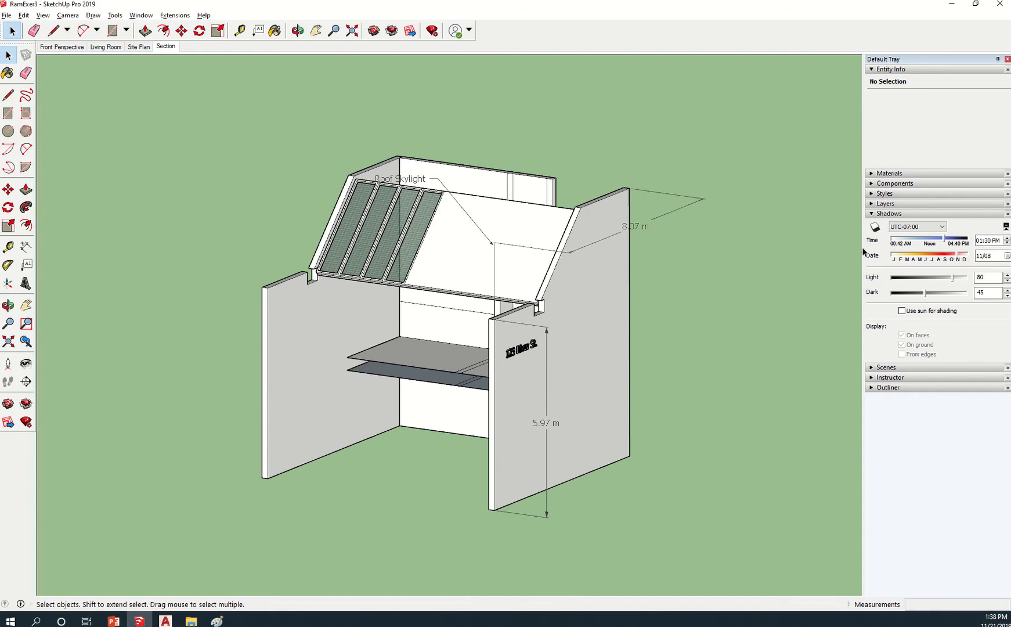
mouse_move(904, 250)
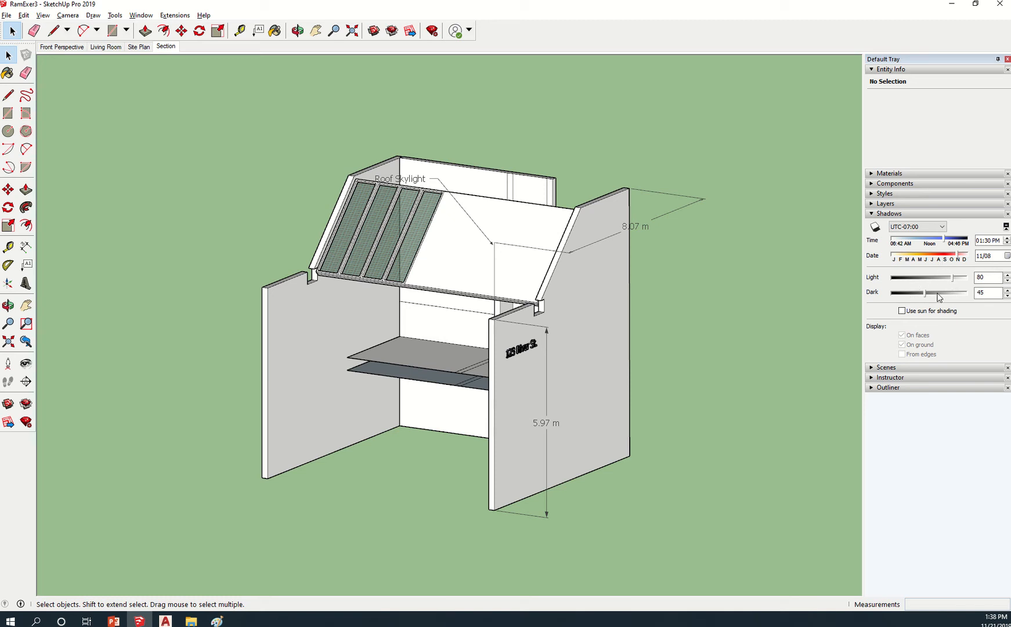
mouse_move(880, 233)
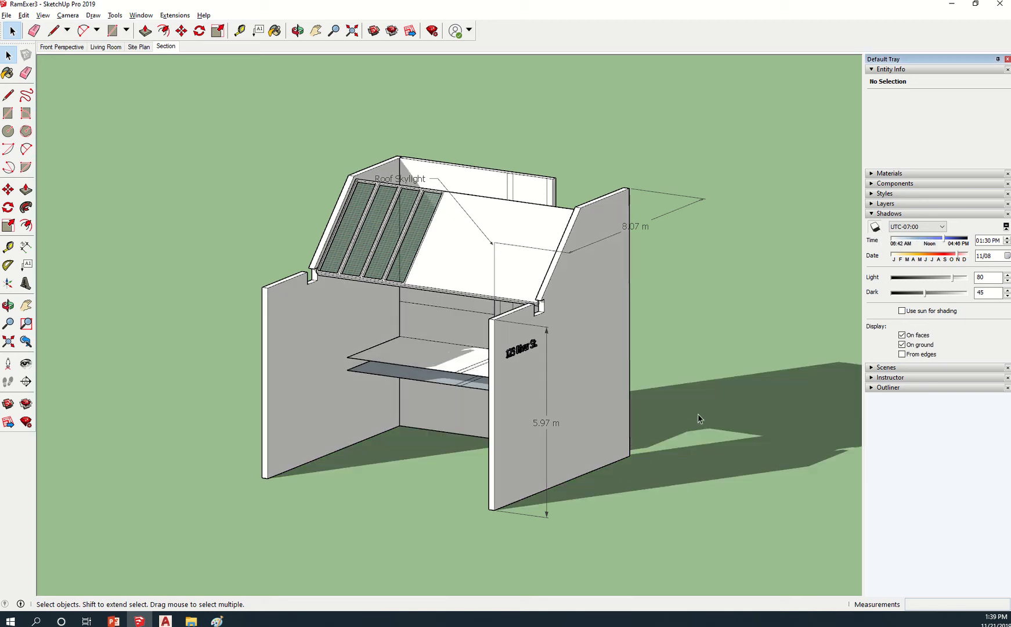
mouse_move(759, 374)
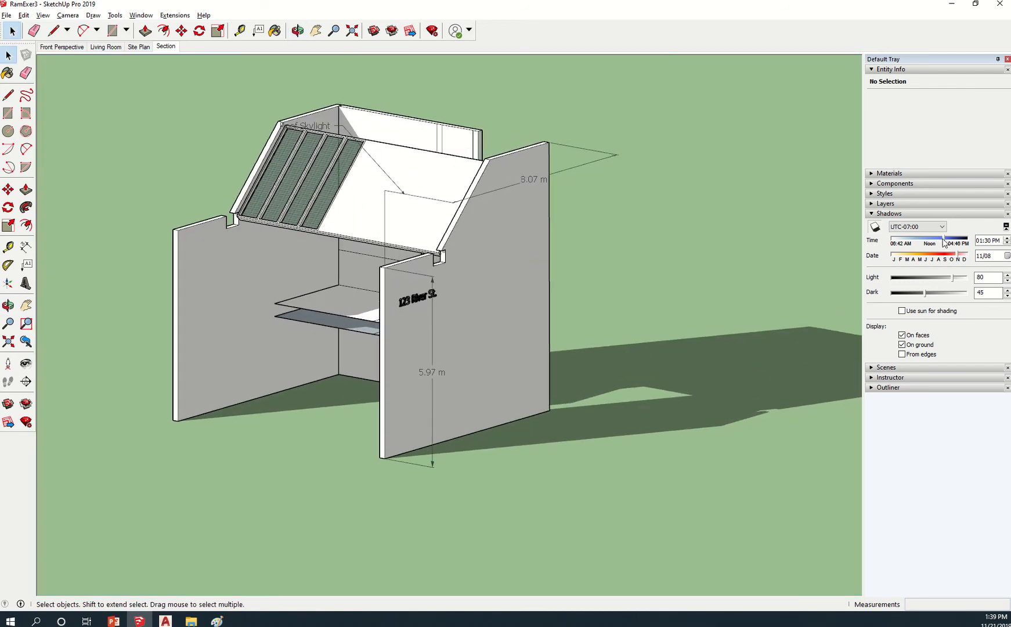
- Sweep the sun time morning to afternoon and back to noon, then shift the date to January 4
left_click_drag(960, 240, 922, 241)
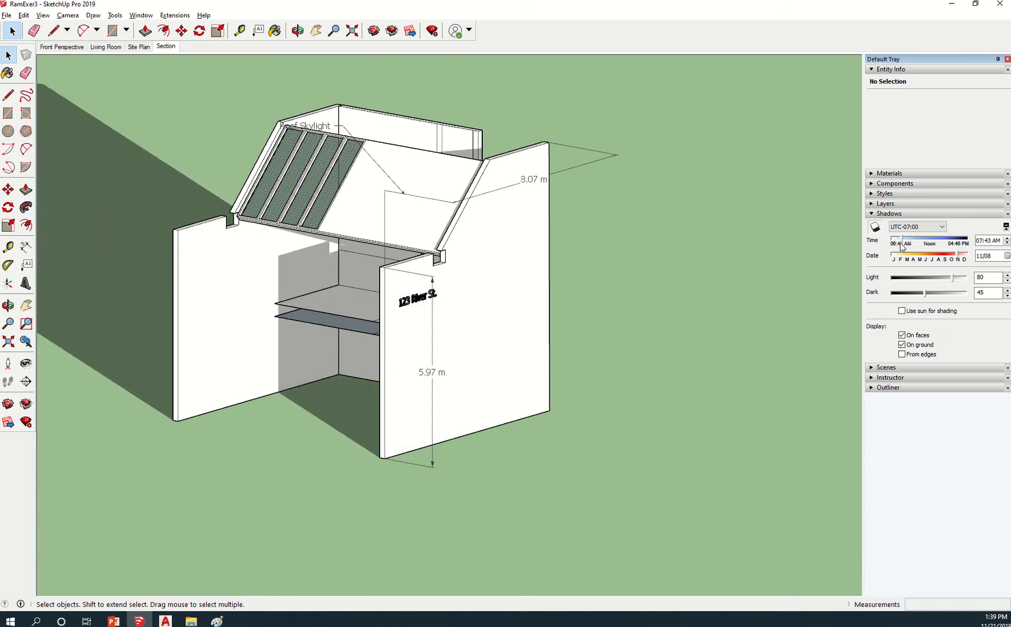
left_click_drag(903, 242, 916, 242)
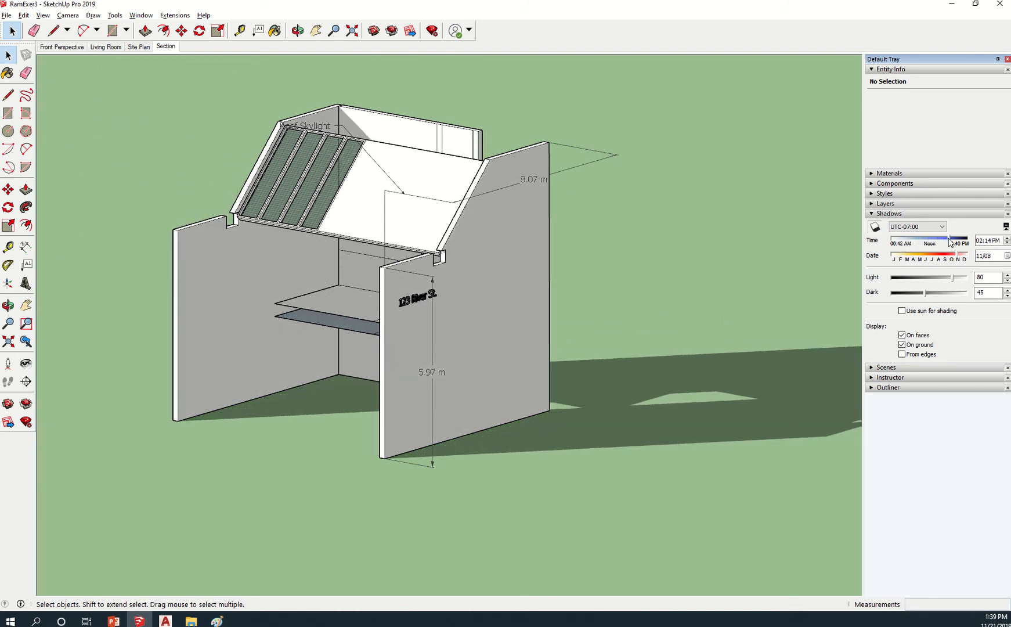
left_click_drag(950, 241, 961, 240)
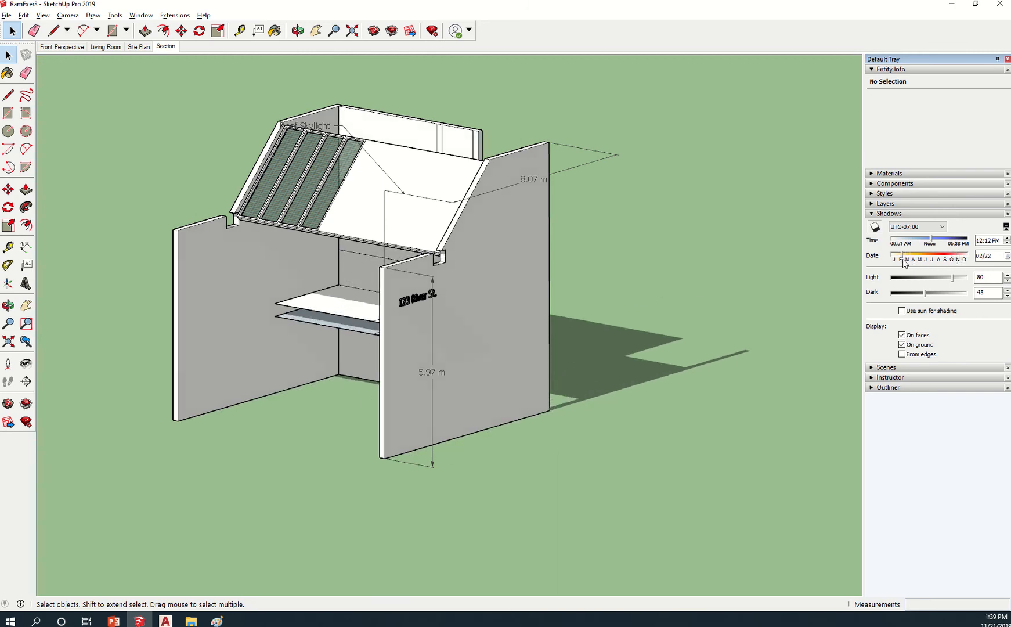
left_click_drag(902, 258, 893, 259)
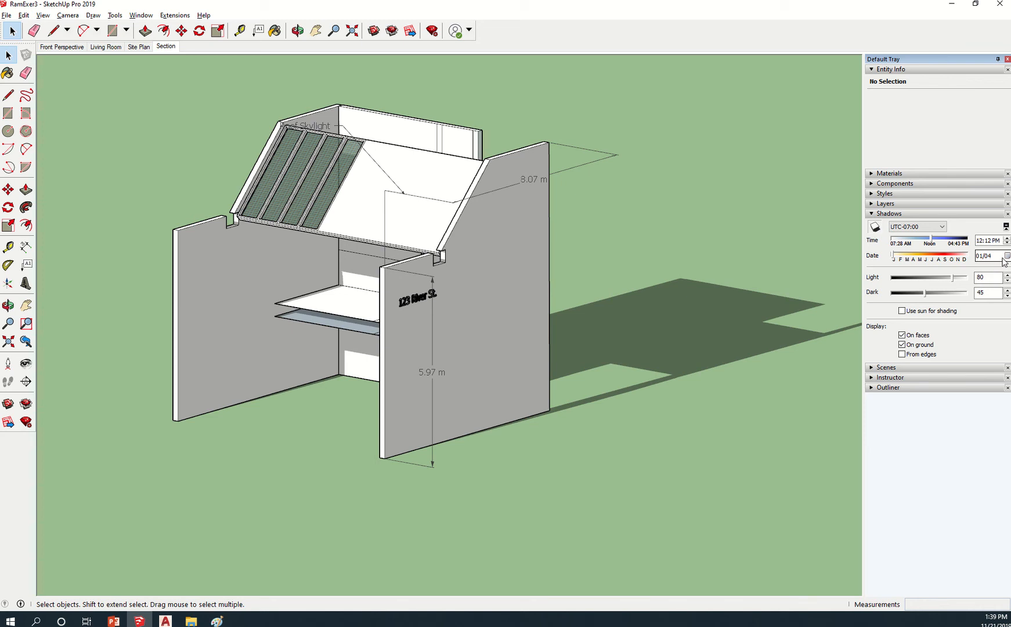
- Advance the shadow date to January 9 with the Date spinner
left_click(1004, 255)
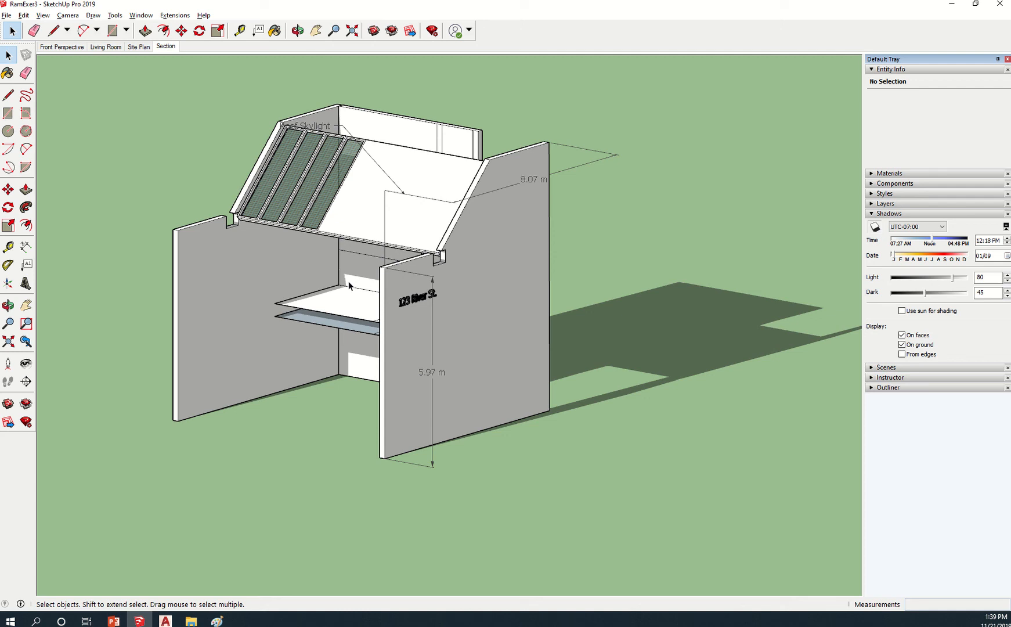
mouse_move(736, 340)
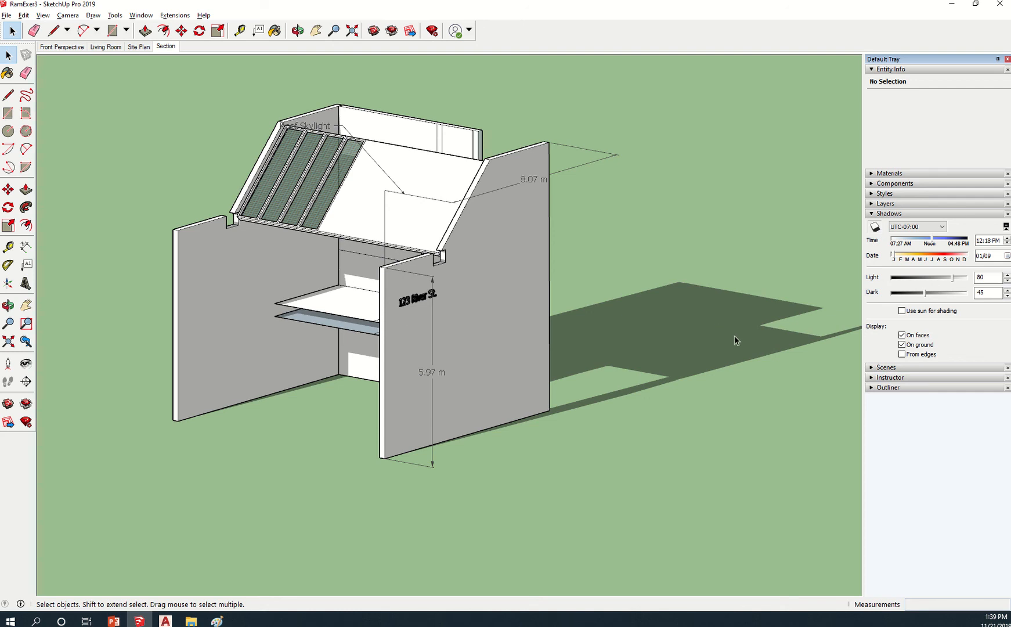
mouse_move(769, 356)
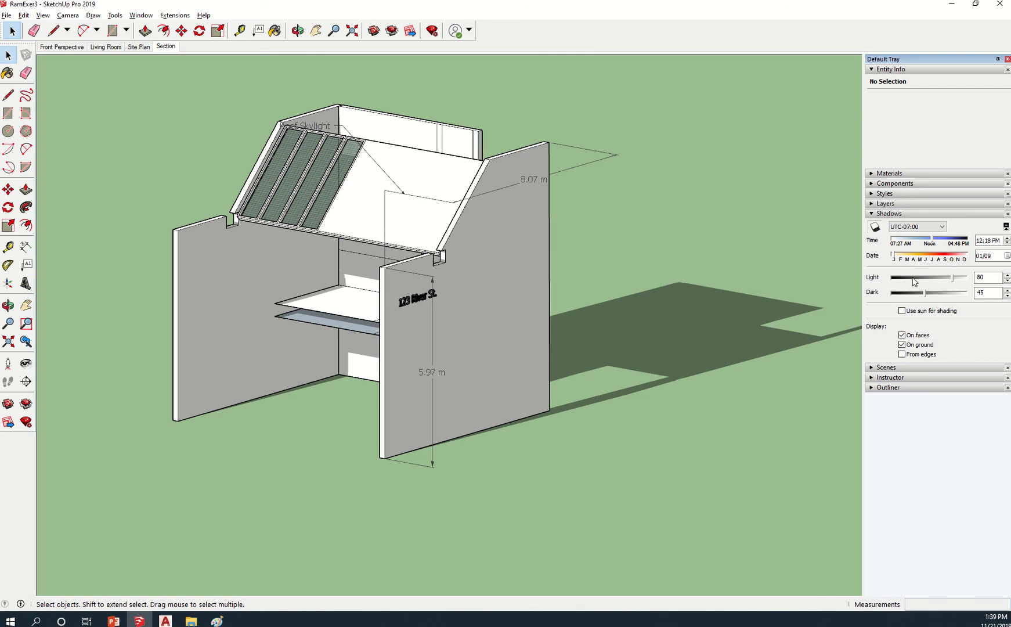
mouse_move(471, 271)
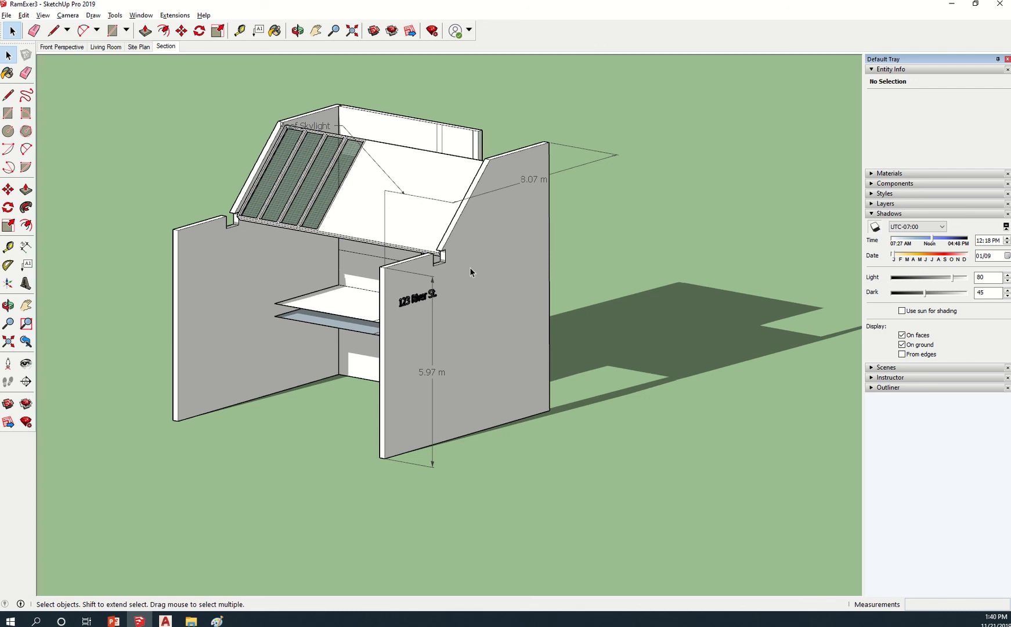
- Slide the shadow time around noon and settle it at 12:38 PM
left_click_drag(938, 239, 927, 239)
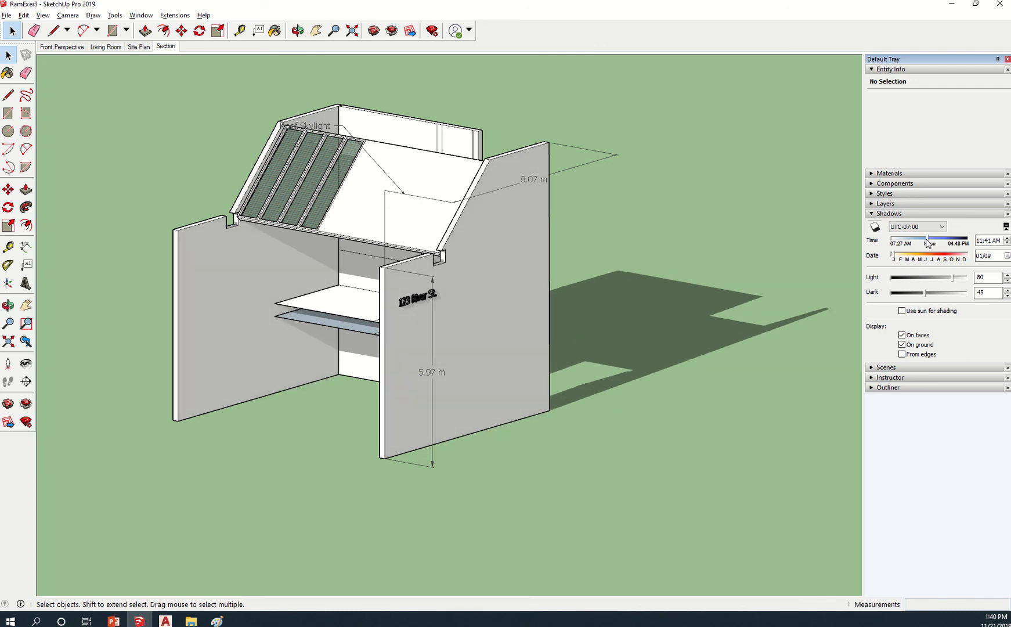
left_click_drag(932, 243, 912, 242)
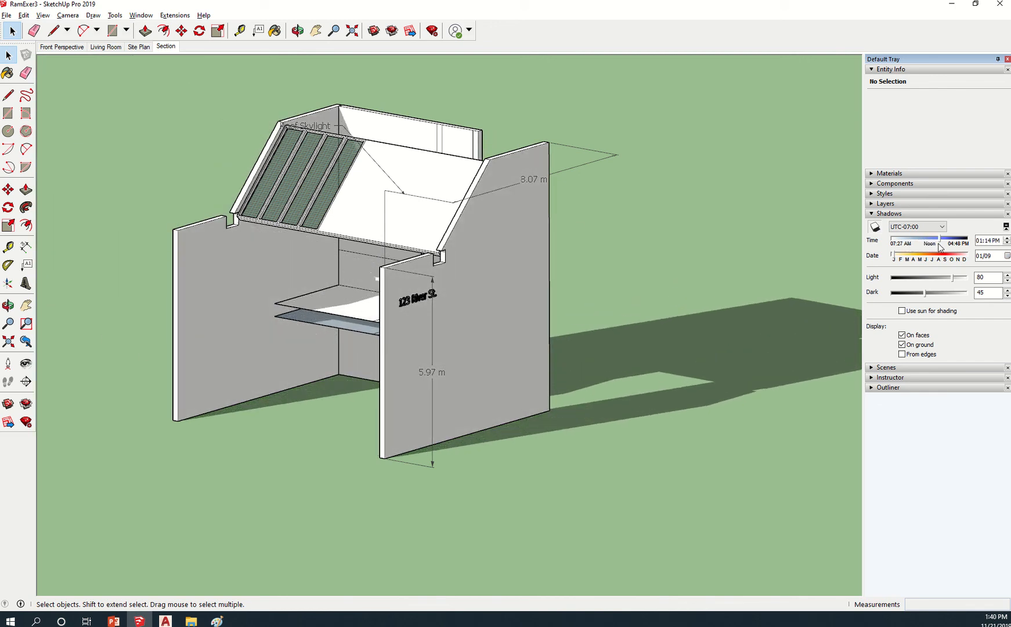
left_click_drag(938, 248, 922, 249)
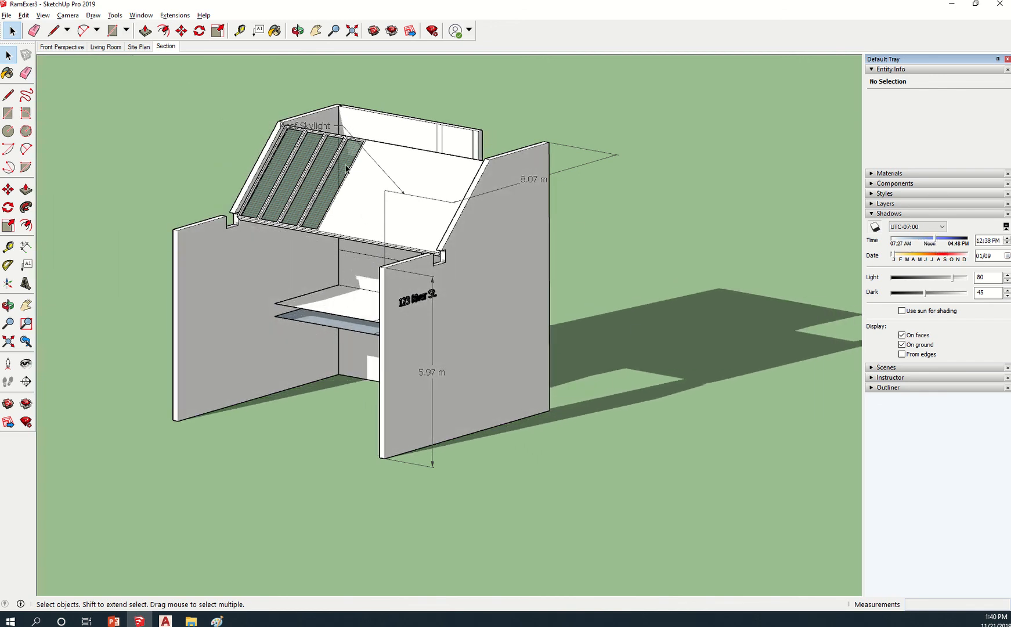
mouse_move(315, 213)
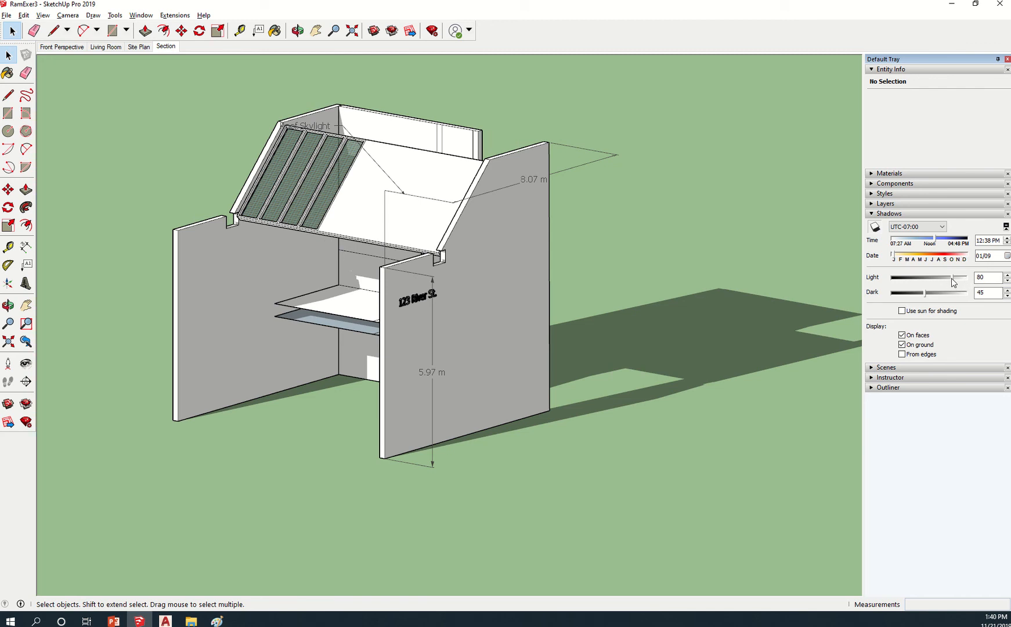
- Adjust shadow brightness to Light 78 and Dark 58
left_click_drag(953, 278, 895, 277)
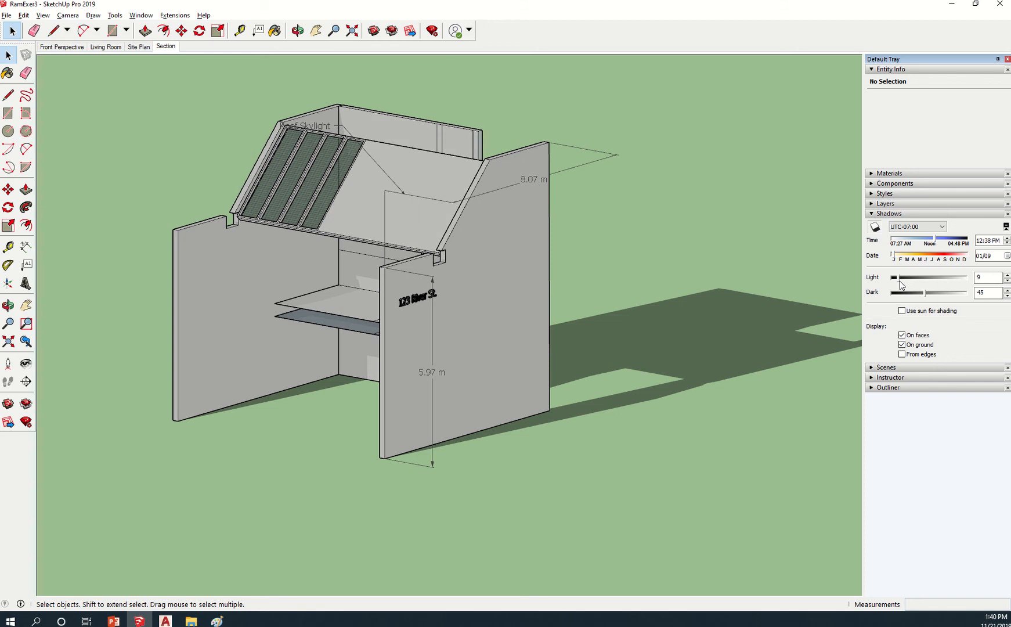
left_click_drag(895, 277, 948, 277)
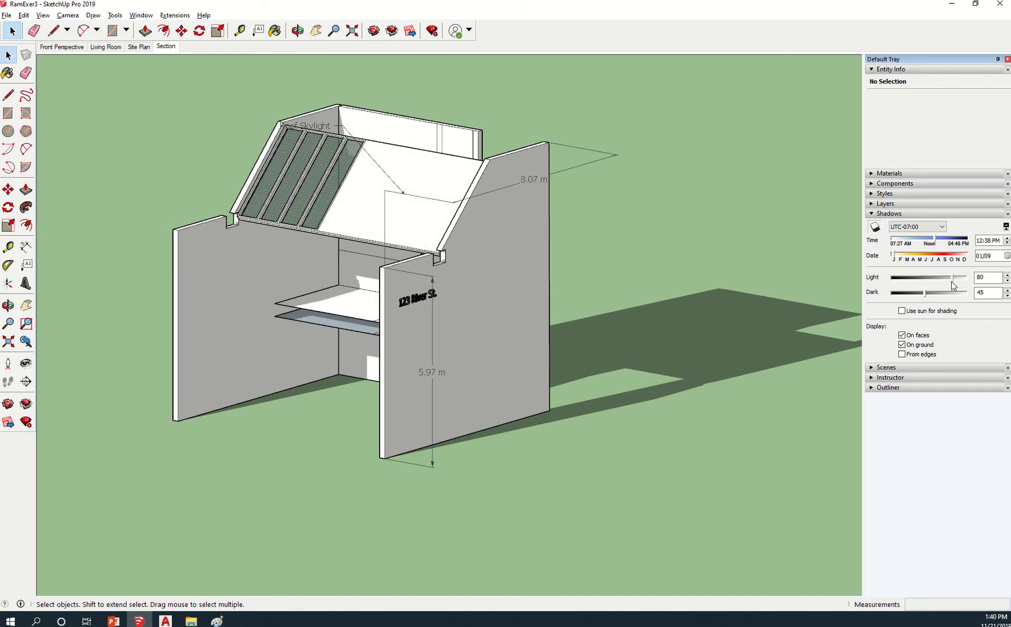
left_click_drag(954, 278, 895, 277)
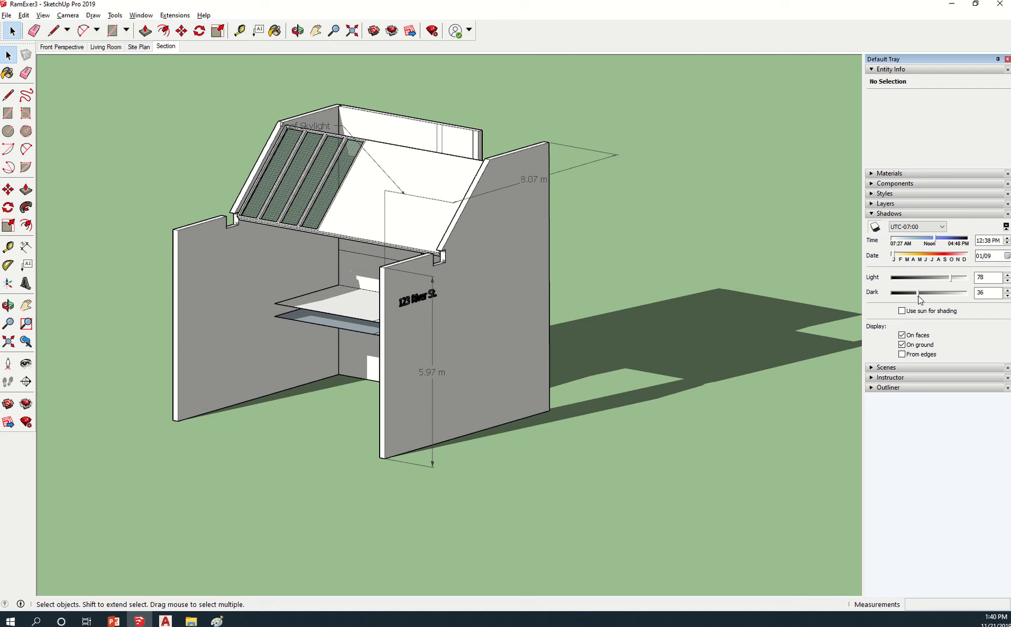
left_click_drag(915, 292, 938, 293)
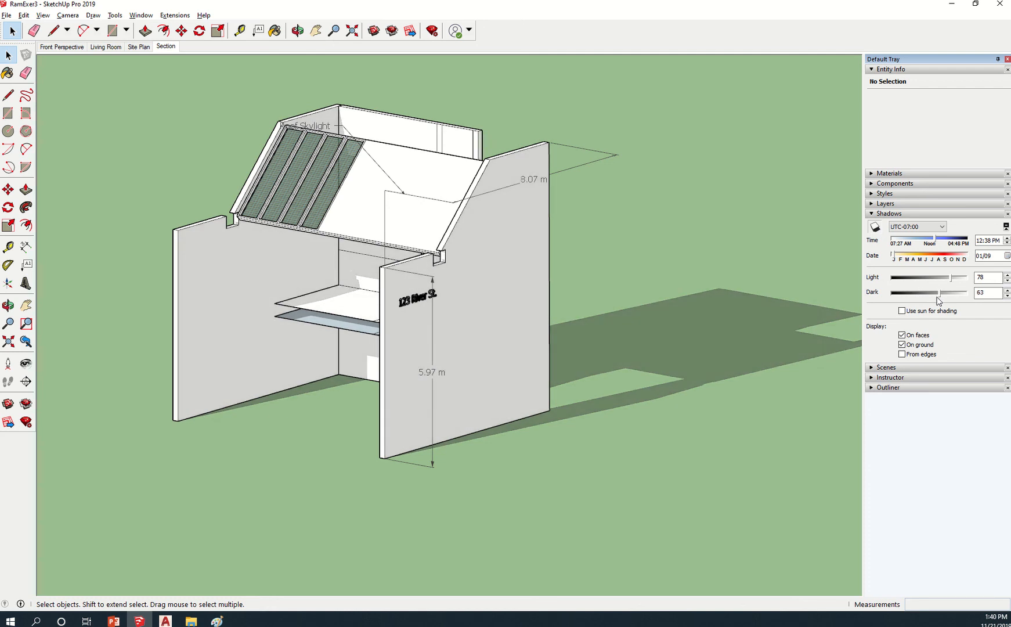
left_click_drag(941, 292, 934, 293)
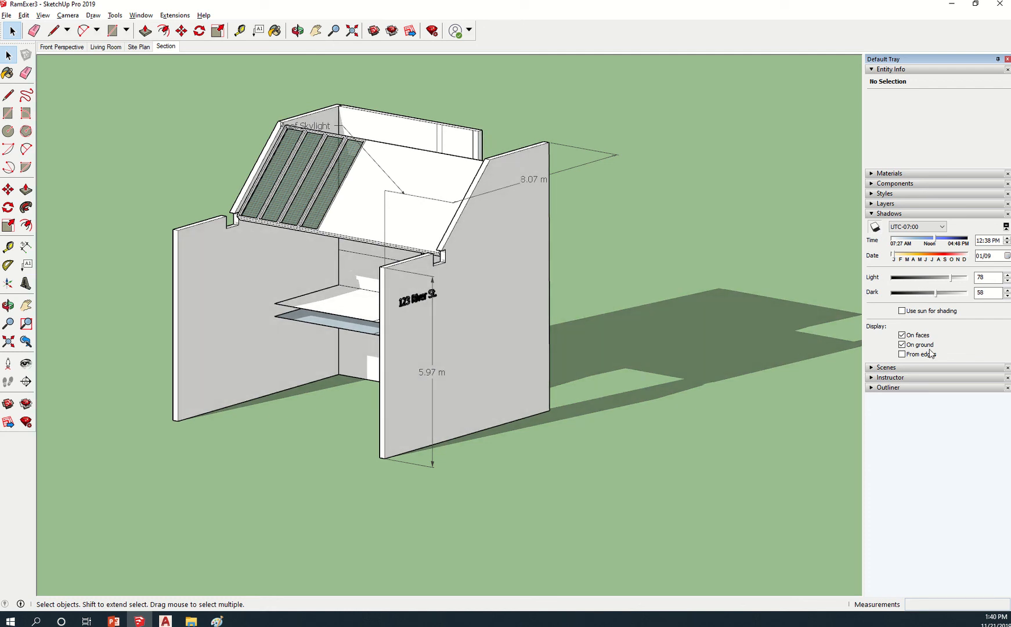
- Toggle the On faces and From edges shadow options, leaving faces, ground and edges all enabled
left_click(902, 354)
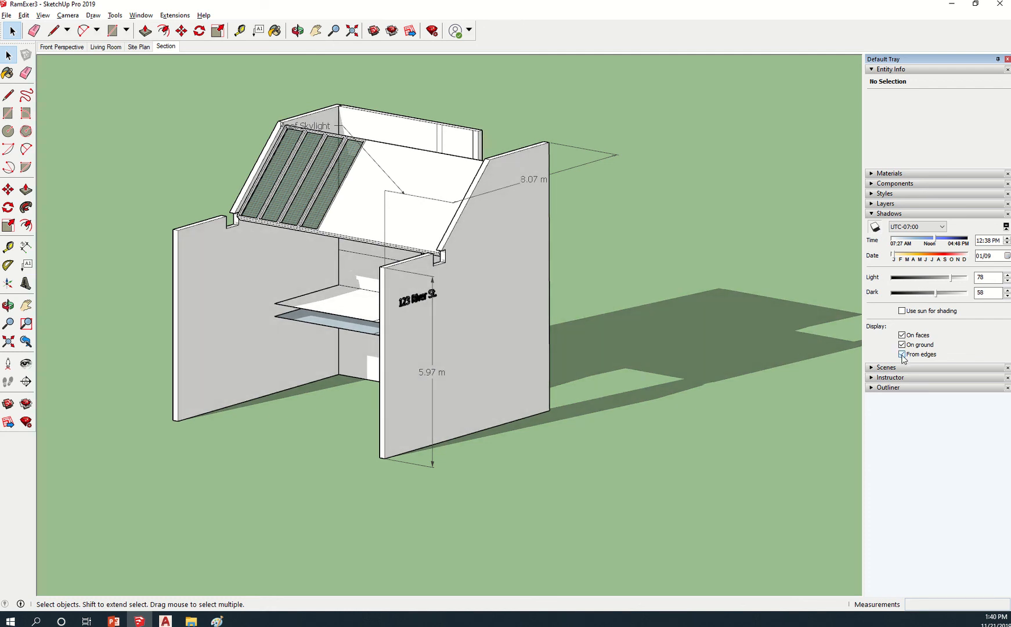
left_click(901, 334)
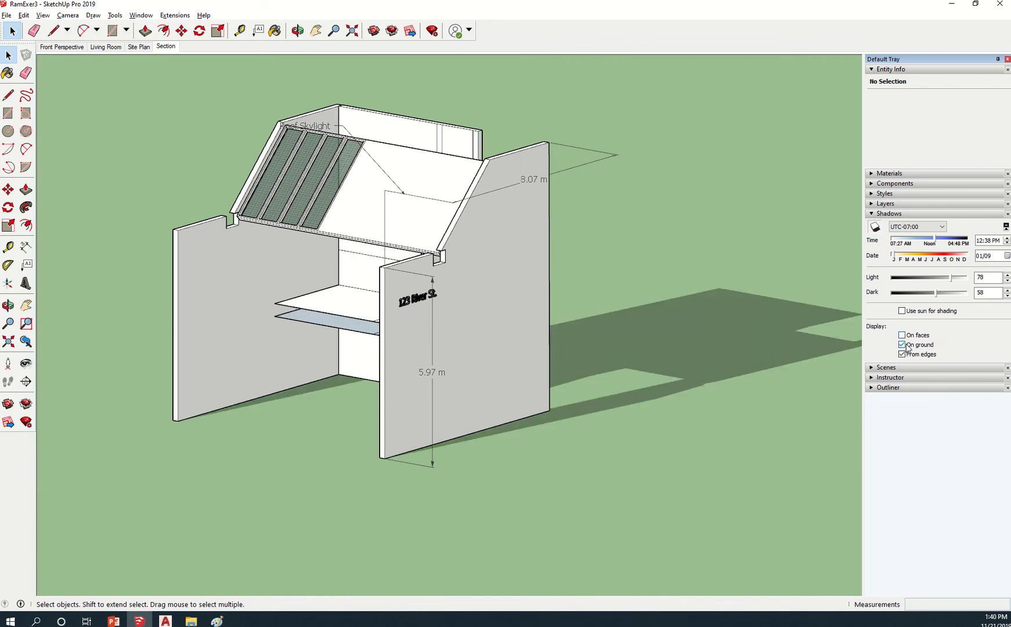
left_click(902, 334)
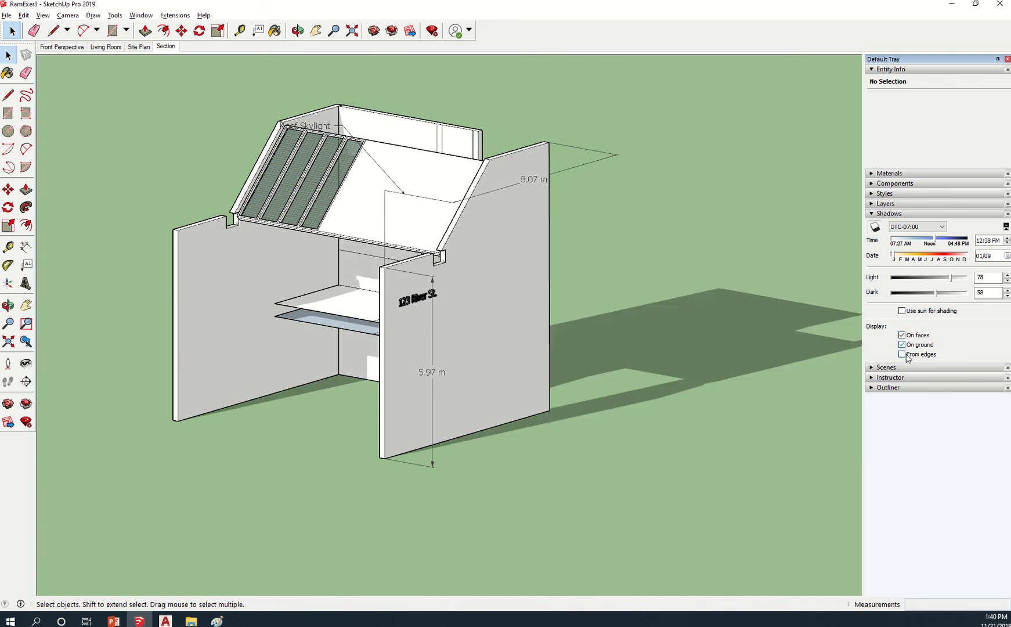
left_click(902, 354)
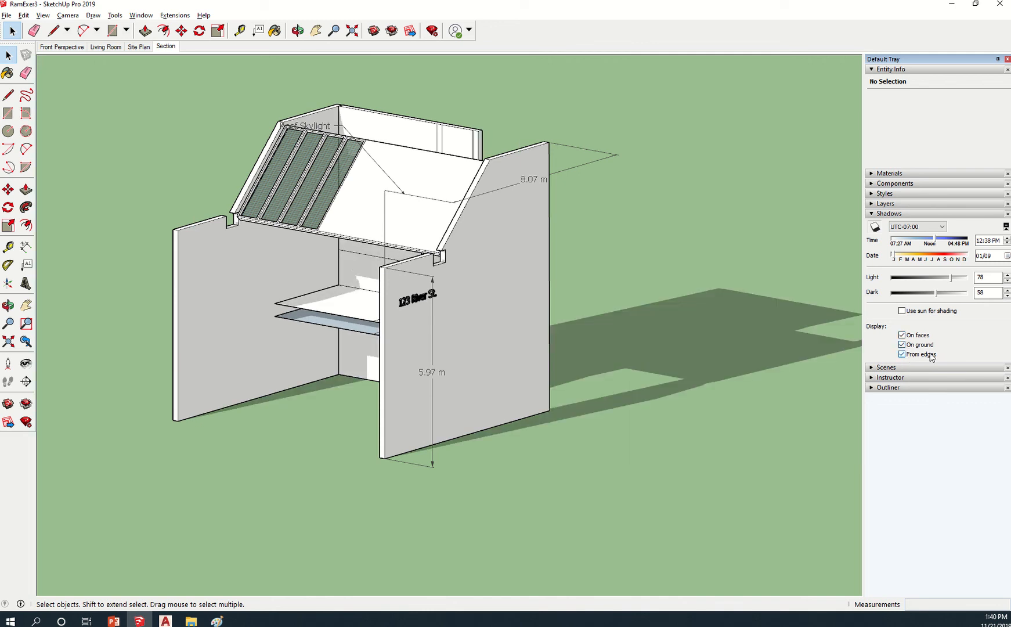